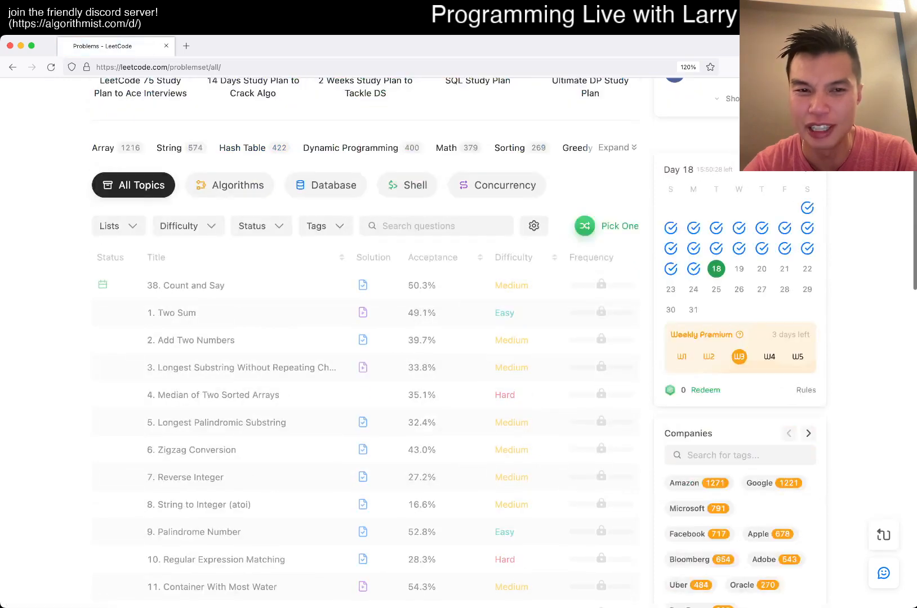
- Open problem '38. Count and Say' from the problem list in a new tab
{"action": "left_click", "coordinate": [185, 285]}
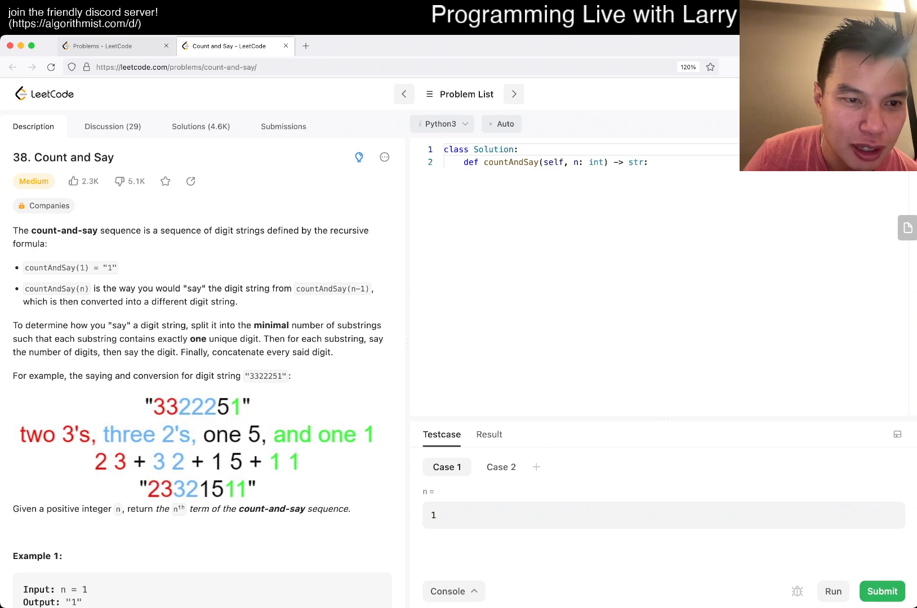
- Review the examples and 1 ≤ n ≤ 30 constraint, then add a blank line under countAndSay
{"action": "scroll", "scroll_direction": "down", "scroll_amount": 3}
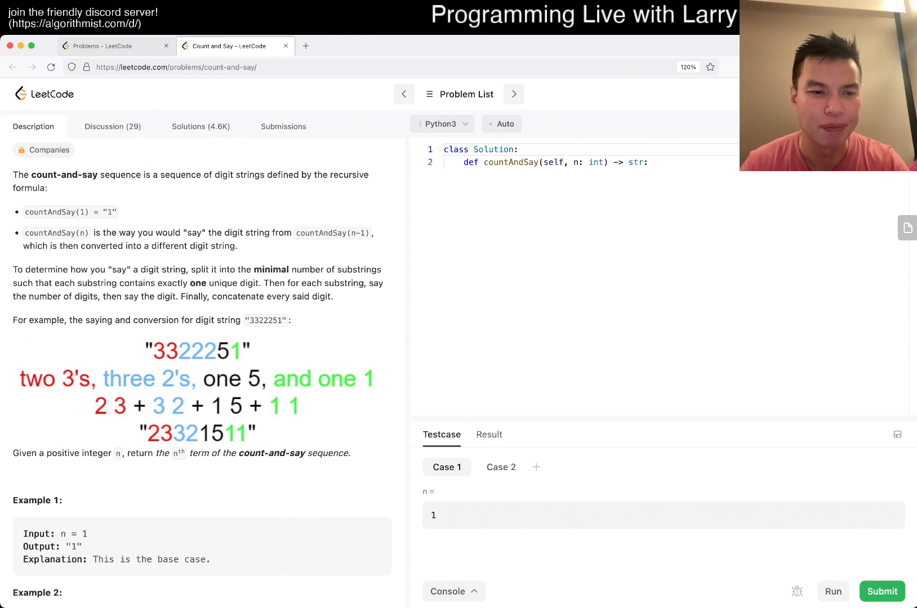
{"action": "scroll", "scroll_direction": "down", "scroll_amount": 3}
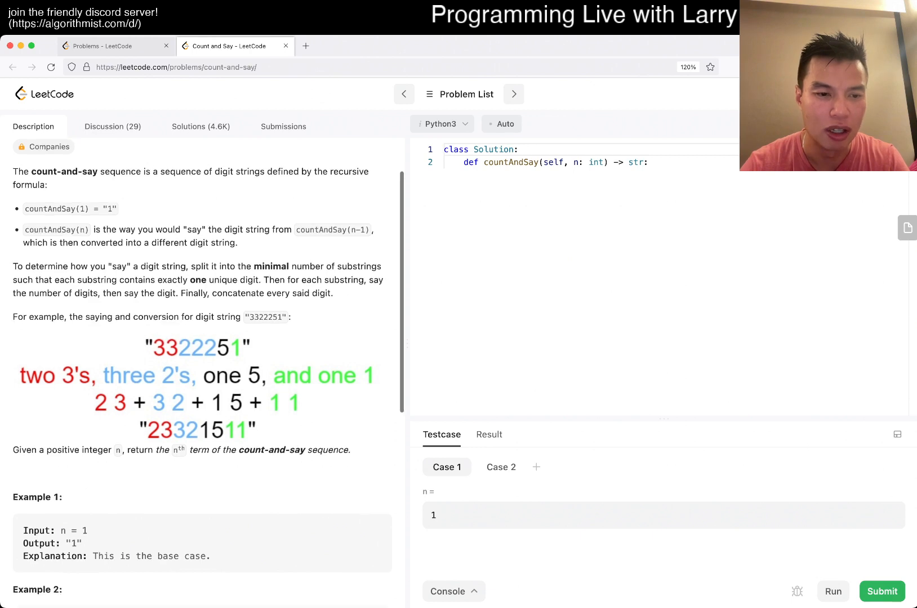
{"action": "scroll", "scroll_direction": "down", "scroll_amount": 3}
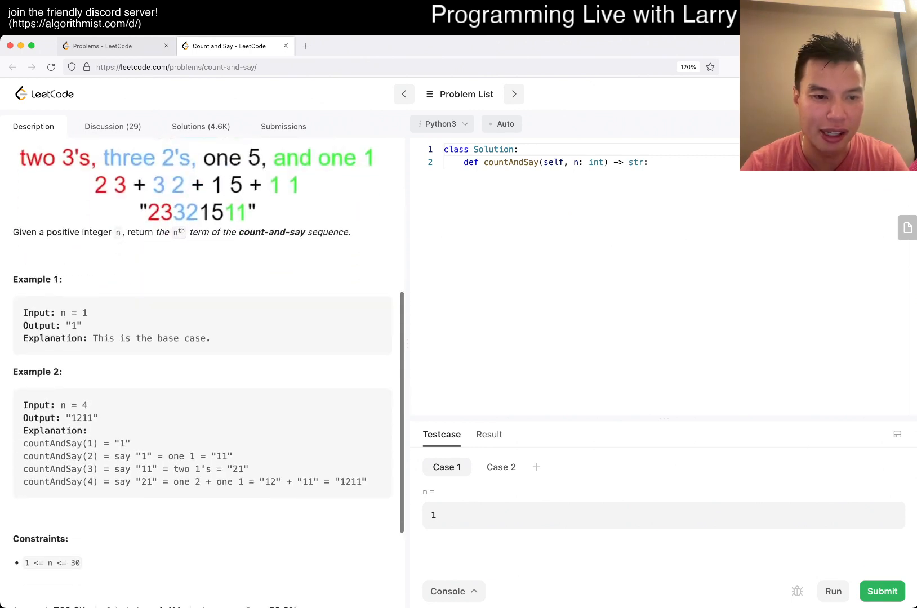
{"action": "scroll", "scroll_direction": "down", "scroll_amount": 3}
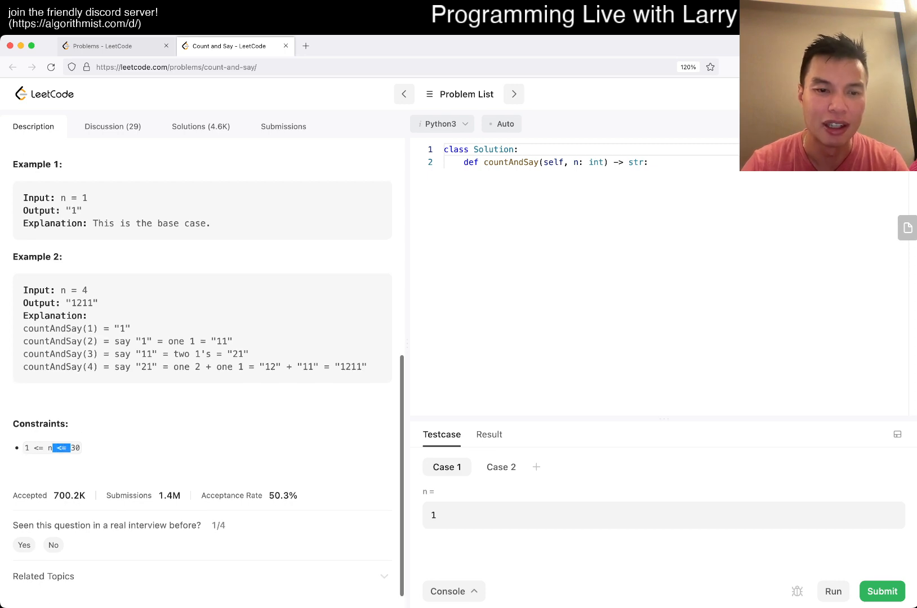
{"action": "scroll", "scroll_direction": "down", "scroll_amount": 3}
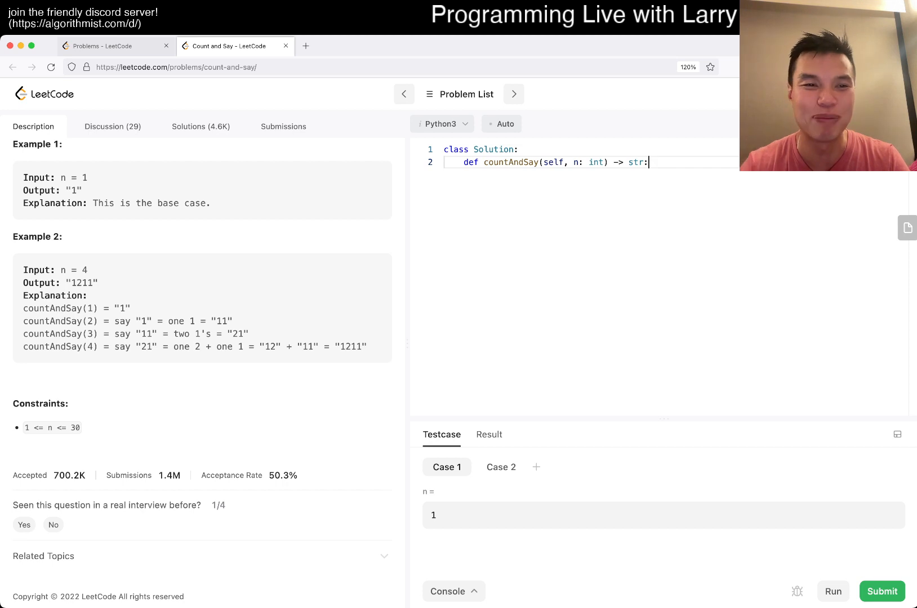
{"action": "key", "text": "enter"}
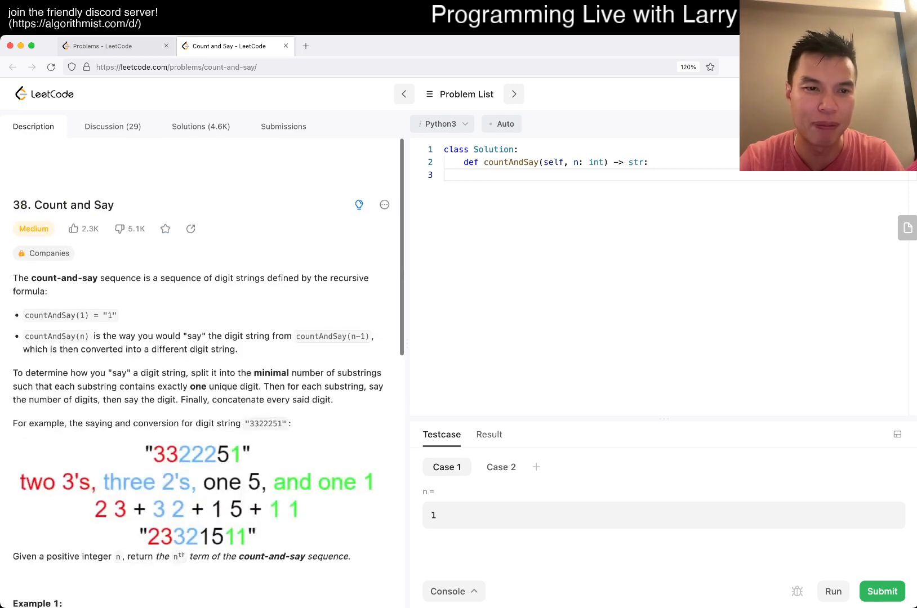
{"action": "scroll", "scroll_direction": "down", "scroll_amount": 3}
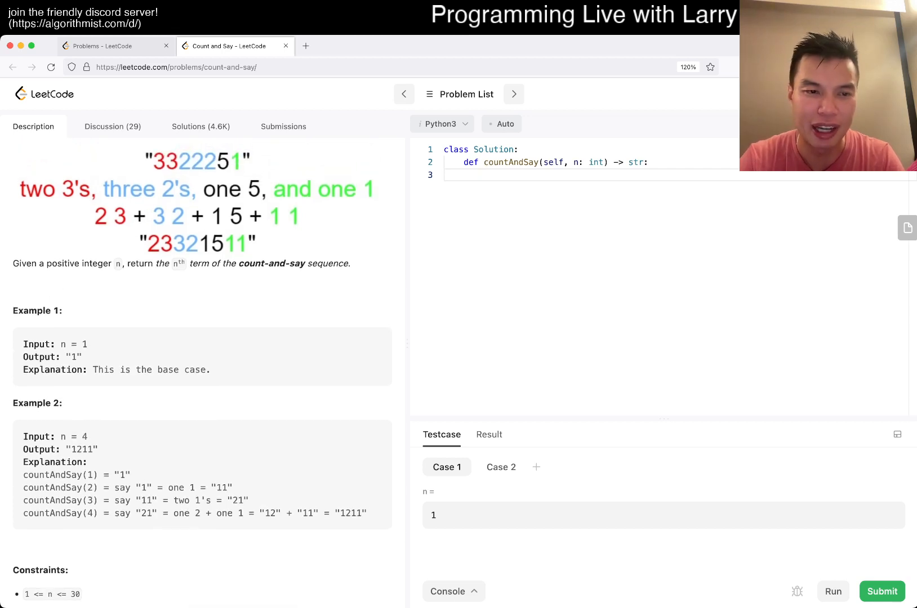
- Write x = "1", a loop over range(n) setting x = get(x), and a get(f) stub
{"action": "type", "text": "for _"}
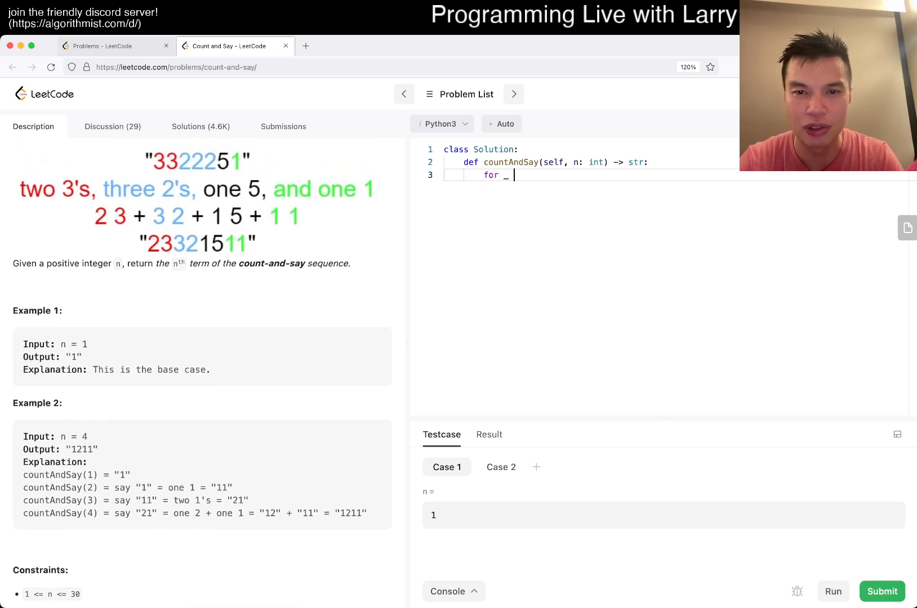
{"action": "type", "text": "in range9"}
{"action": "type", "text": "return"}
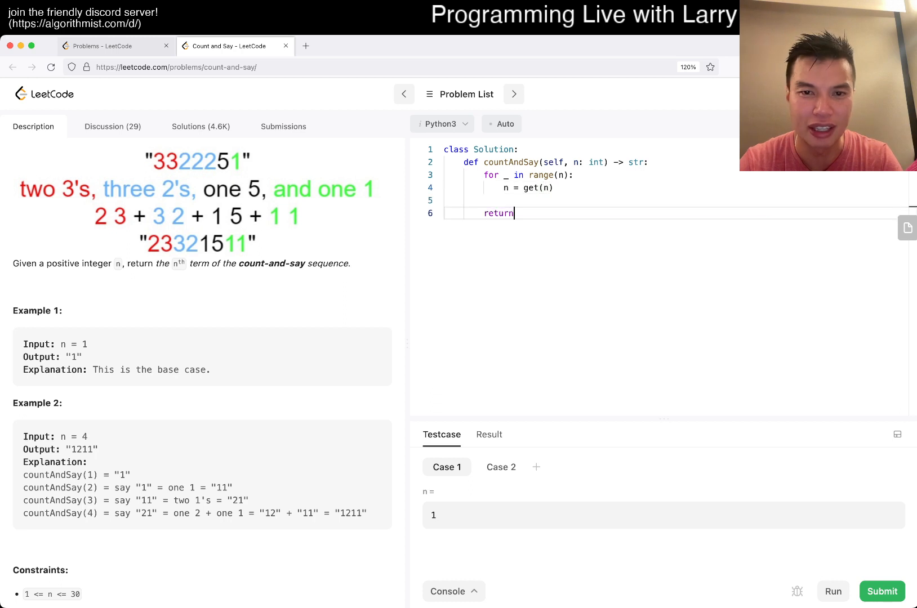
{"action": "key", "text": "Backspace"}
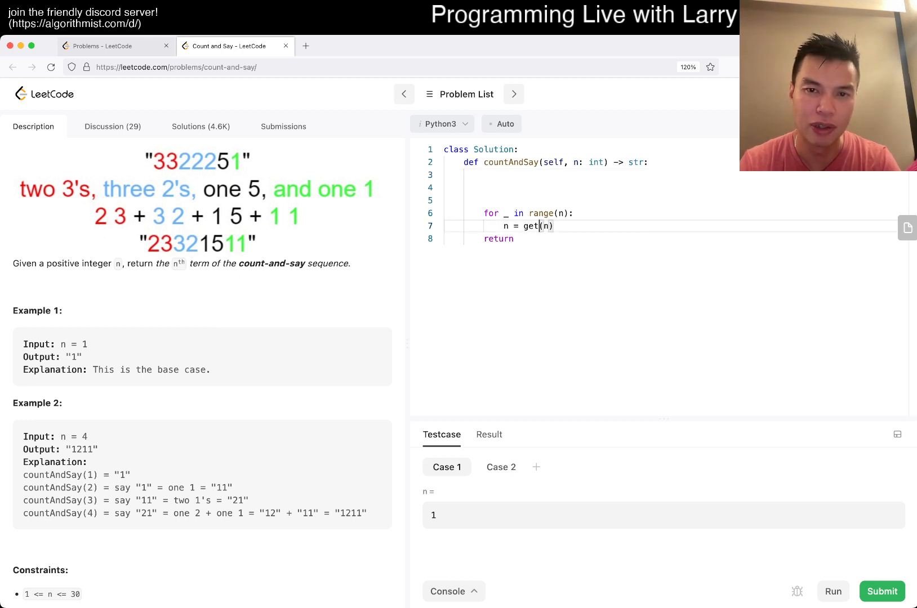
{"action": "type", "text": "x"}
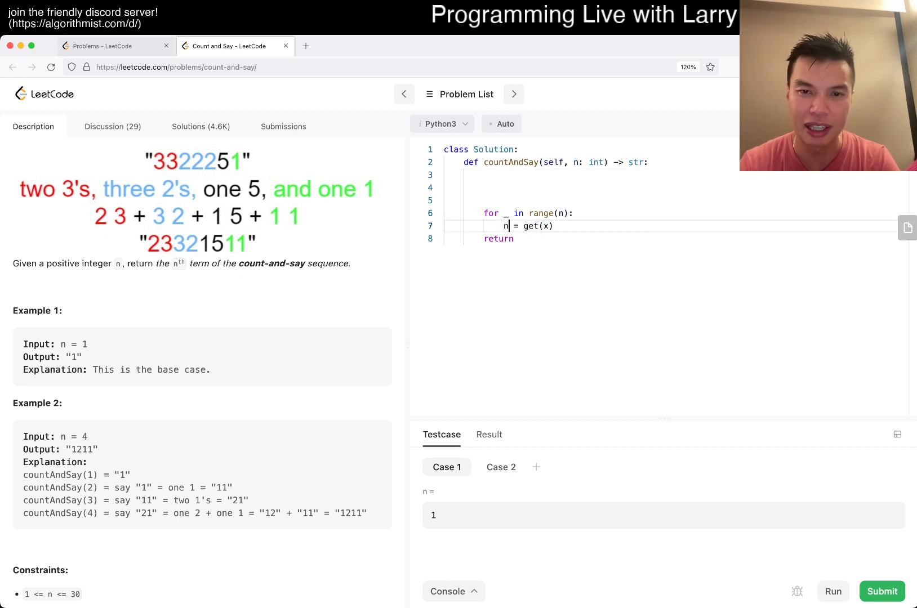
{"action": "type", "text": "x = 1"}
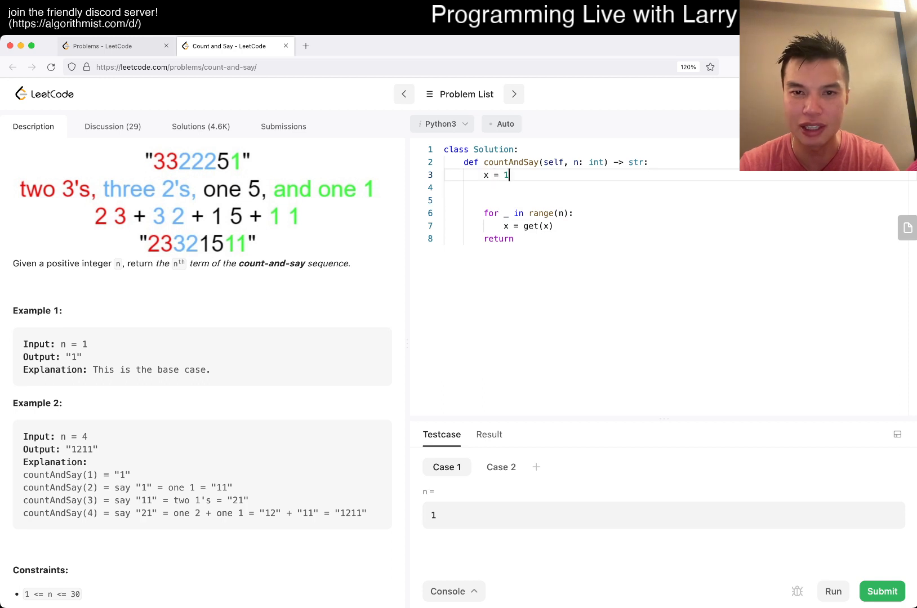
{"action": "type", "text": "def get"}
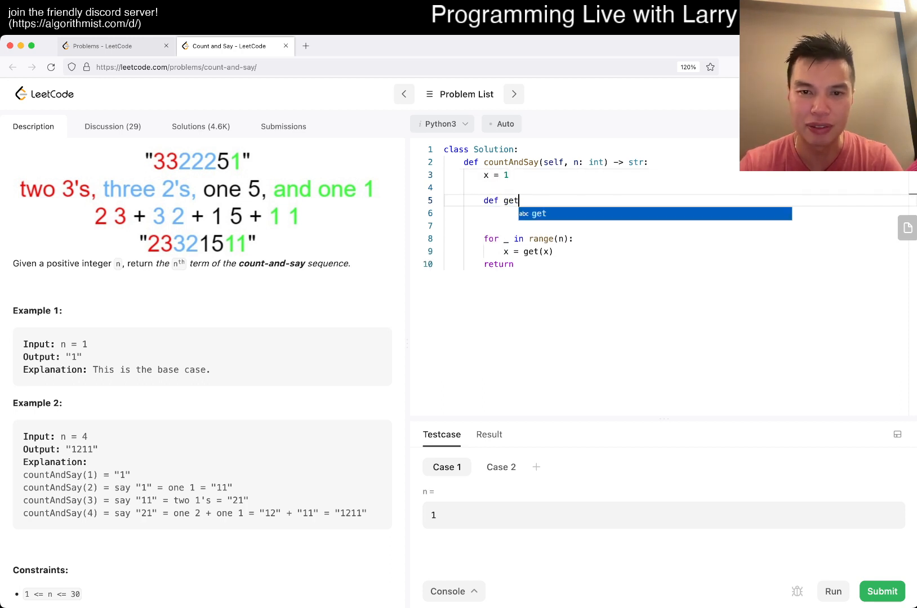
{"action": "type", "text": "()"}
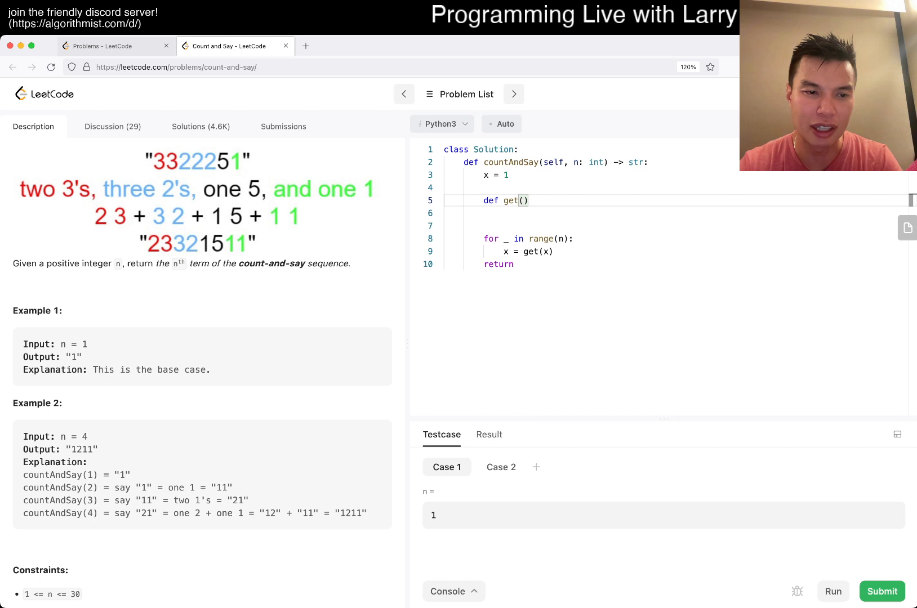
{"action": "type", "text": "f:"}
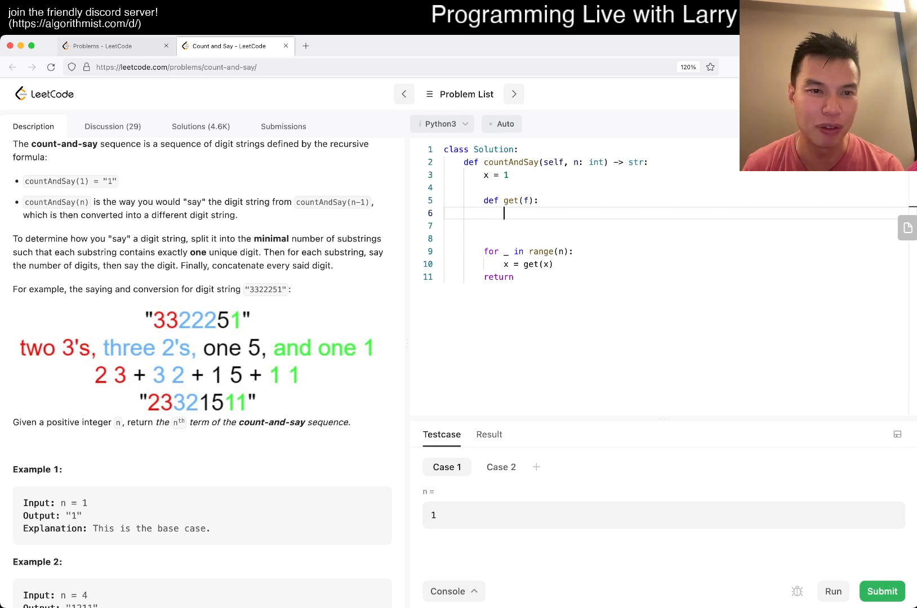
{"action": "scroll", "scroll_direction": "down", "scroll_amount": 3}
{"action": "type", "text": "\"1"}
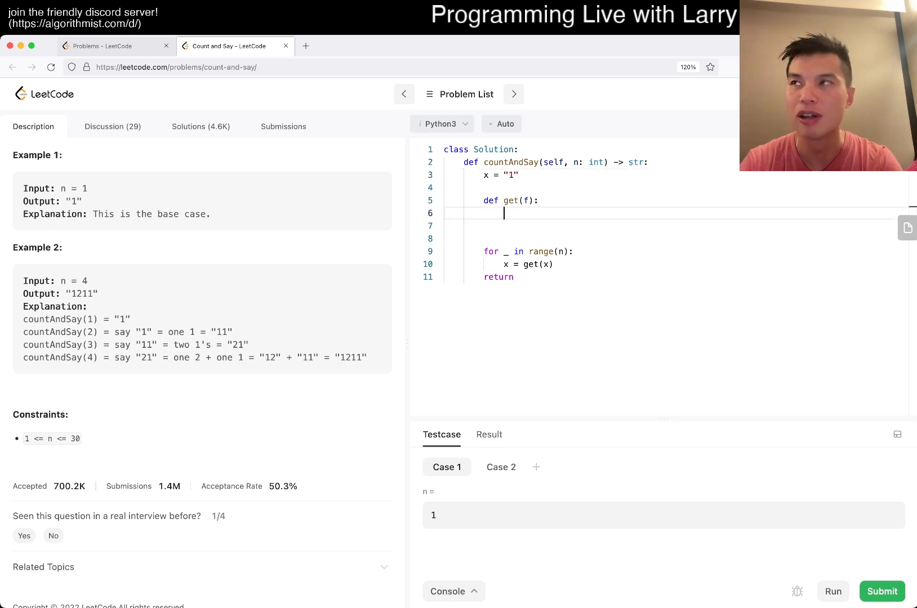
- In get(f), loop over groupby(f) taking len(list(...)) of each group
{"action": "type", "text": "gro"}
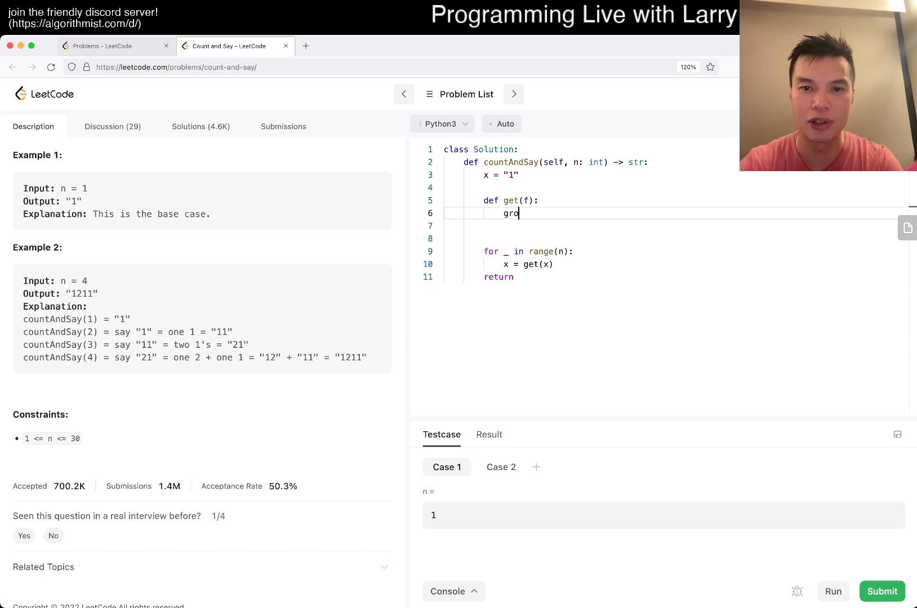
{"action": "type", "text": "upby"}
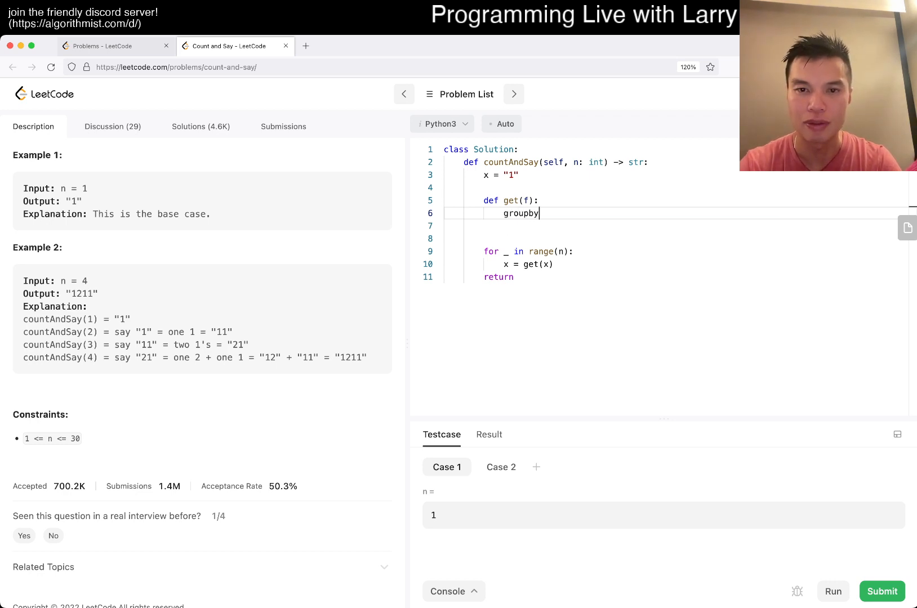
{"action": "type", "text": "(f)"}
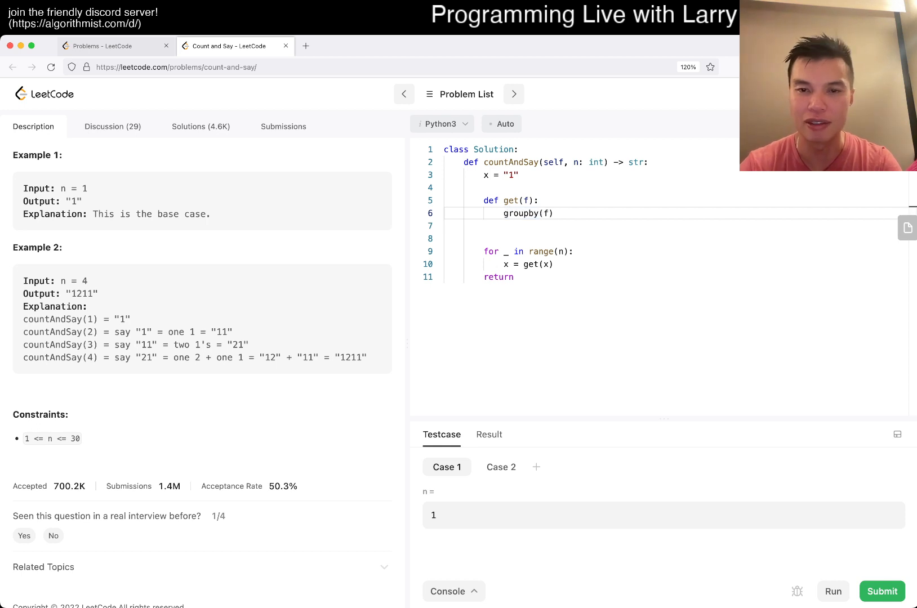
{"action": "type", "text": "for g, t in"}
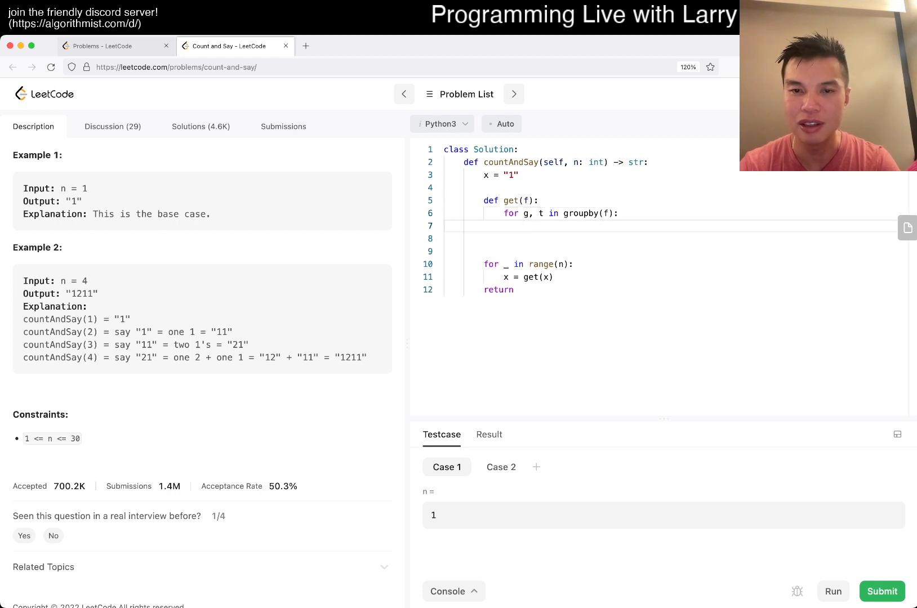
{"action": "type", "text": "len()"}
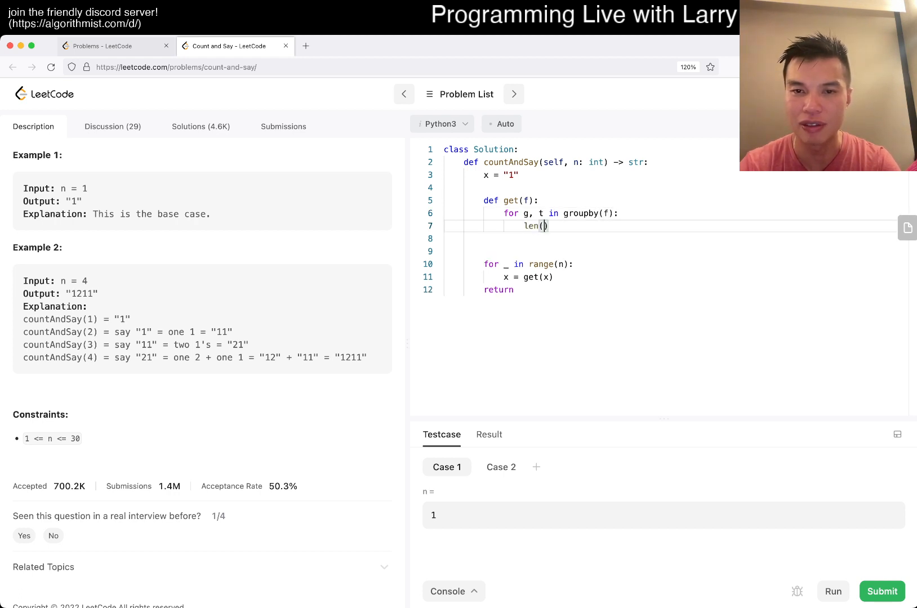
{"action": "type", "text": "list(t"}
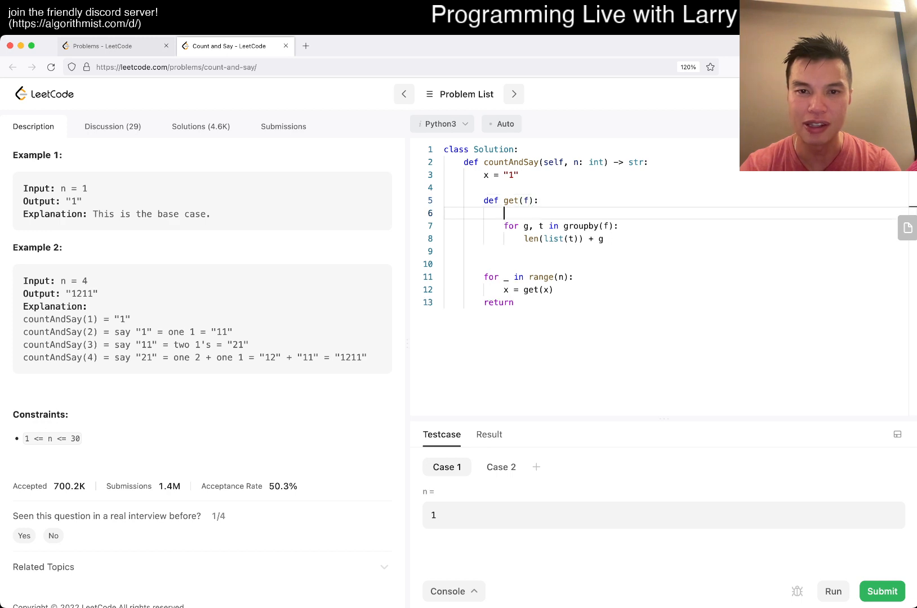
- Collect count-plus-digit pieces in s via s.append, return "".join(s), and run the tests
{"action": "type", "text": "s = []"}
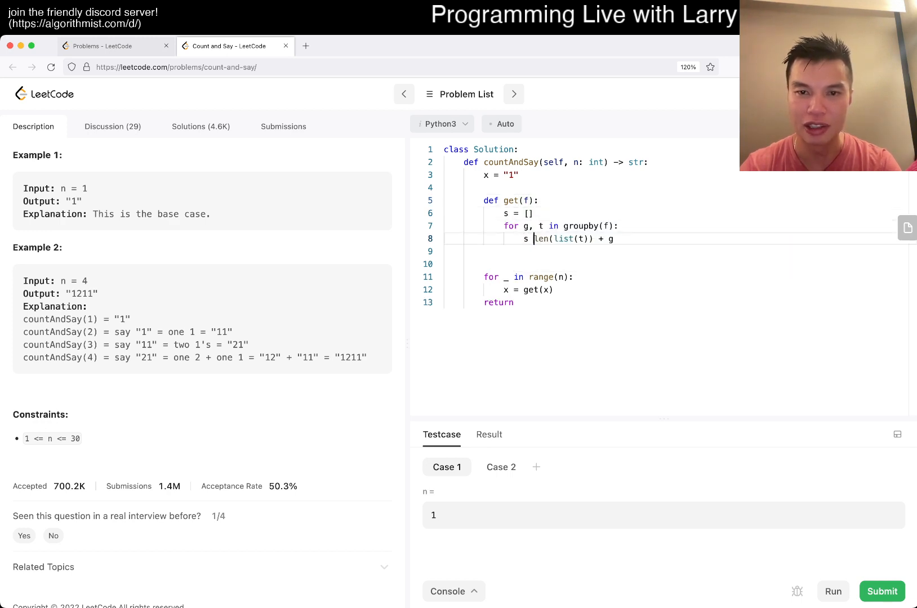
{"action": "type", "text": ".append("}
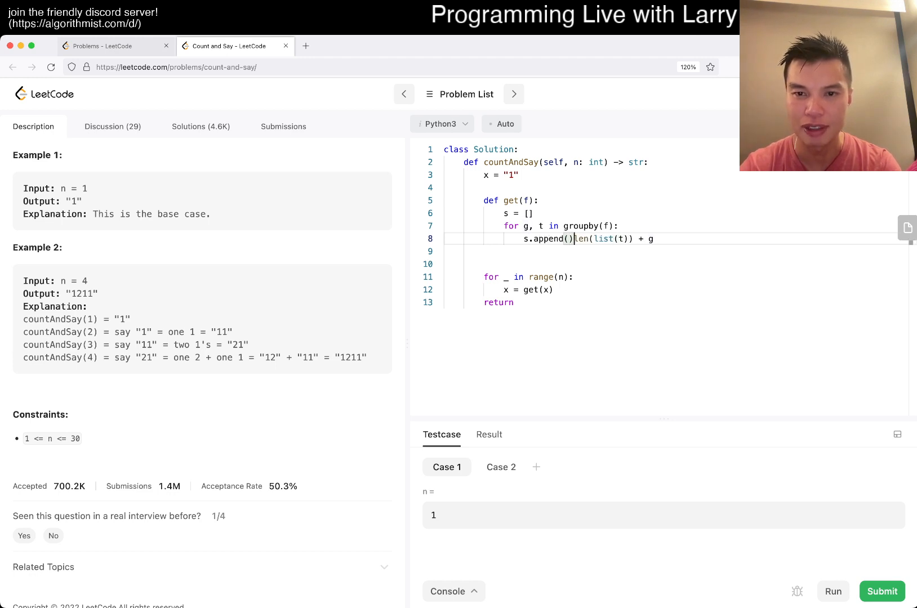
{"action": "type", "text": "return \"\".join(s"}
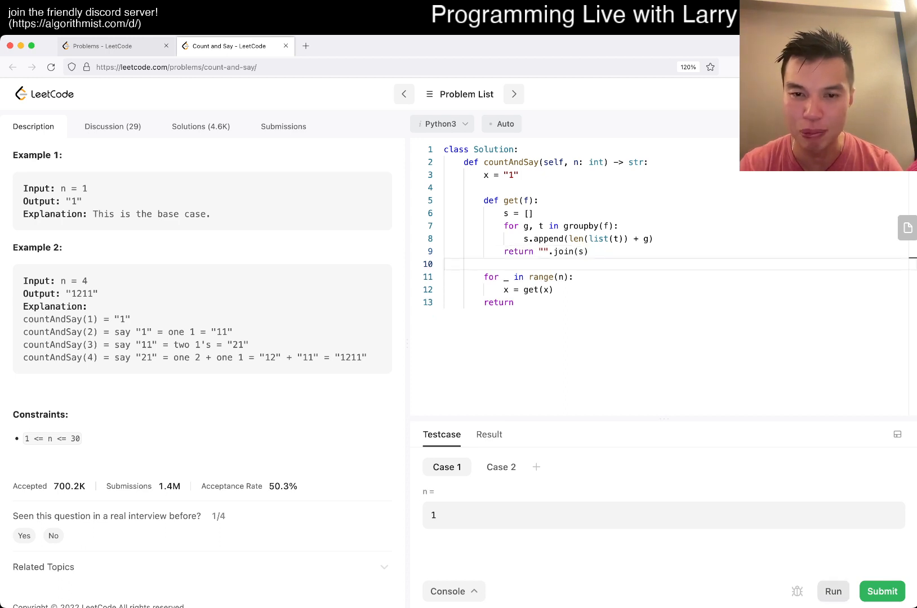
{"action": "left_click", "coordinate": [881, 591]}
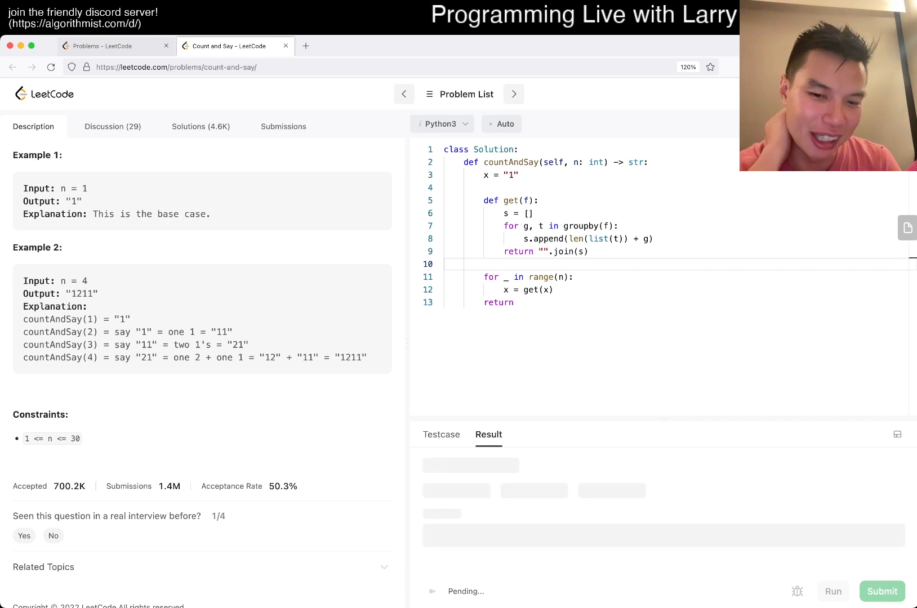
- Wrap the count in str(), return x, and add n -= 1, rerunning tests between fixes
{"action": "left_click", "coordinate": [832, 591]}
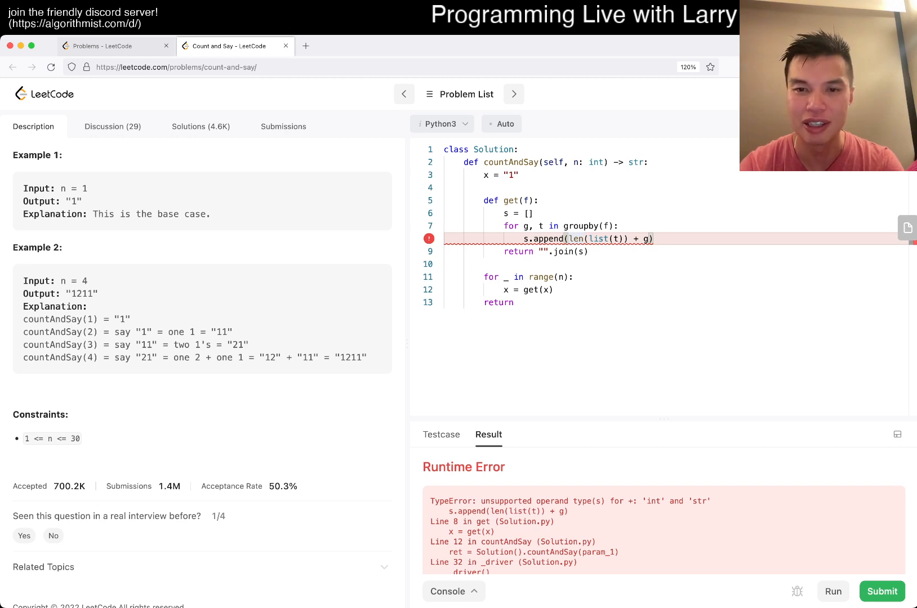
{"action": "type", "text": "str)"}
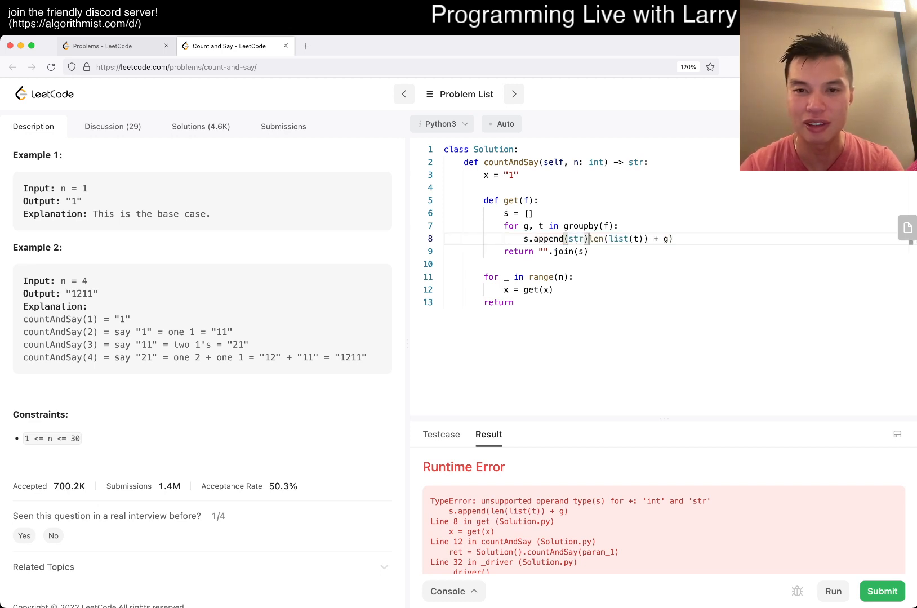
{"action": "type", "text": "()"}
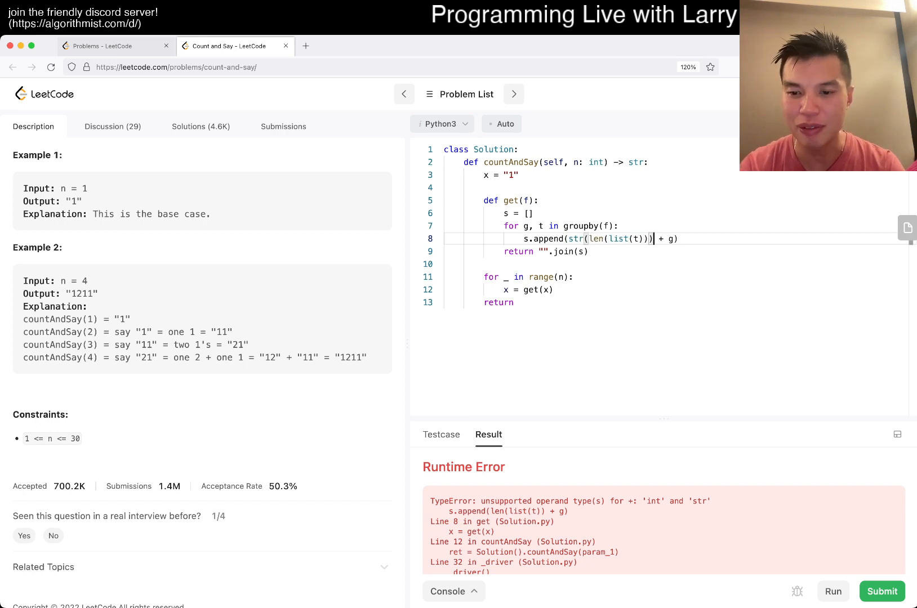
{"action": "left_click", "coordinate": [832, 592]}
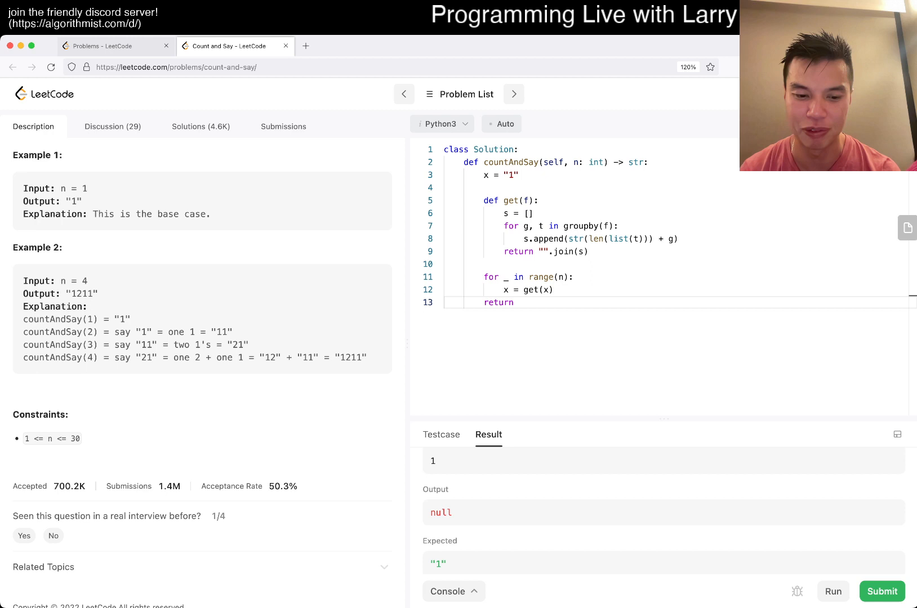
{"action": "type", "text": "x"}
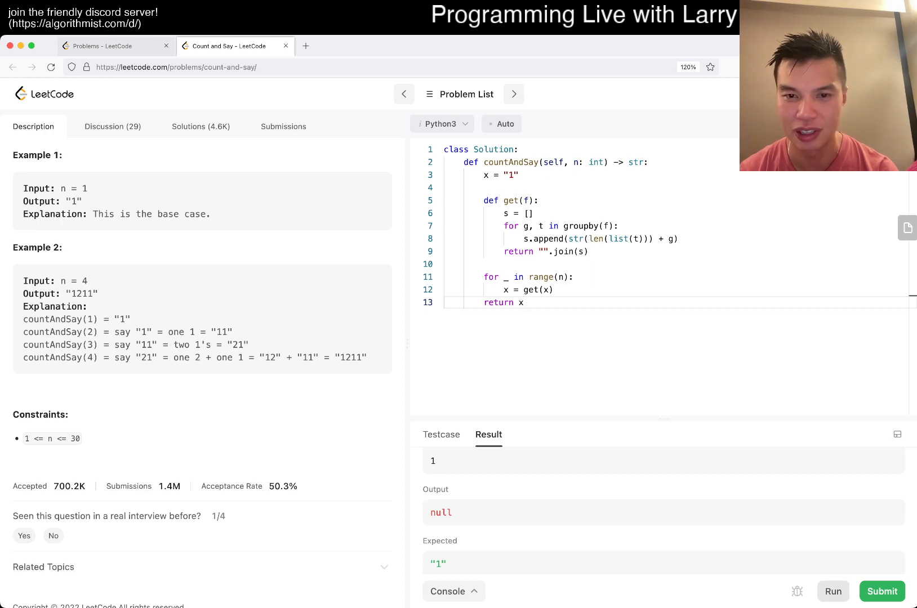
{"action": "left_click", "coordinate": [882, 592]}
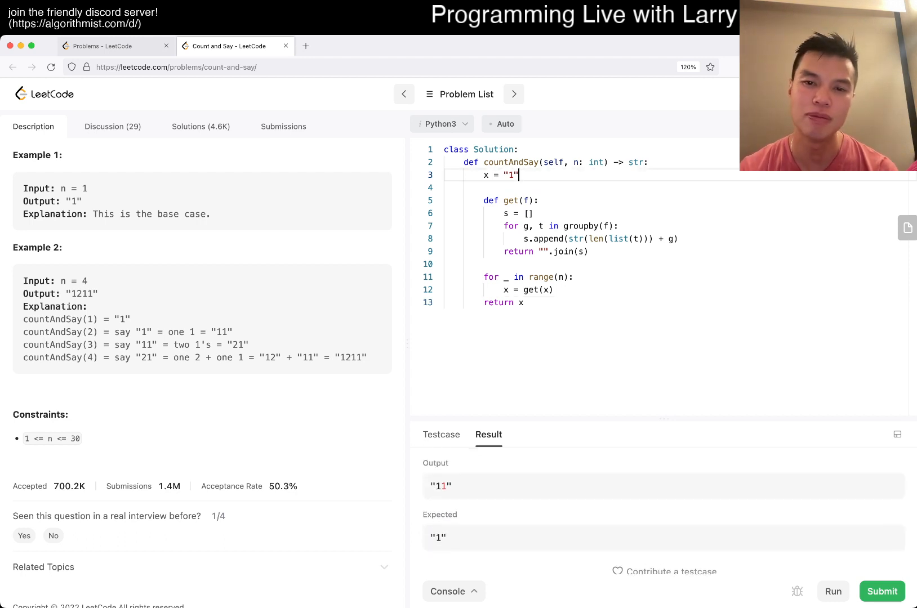
{"action": "type", "text": "n -= 1"}
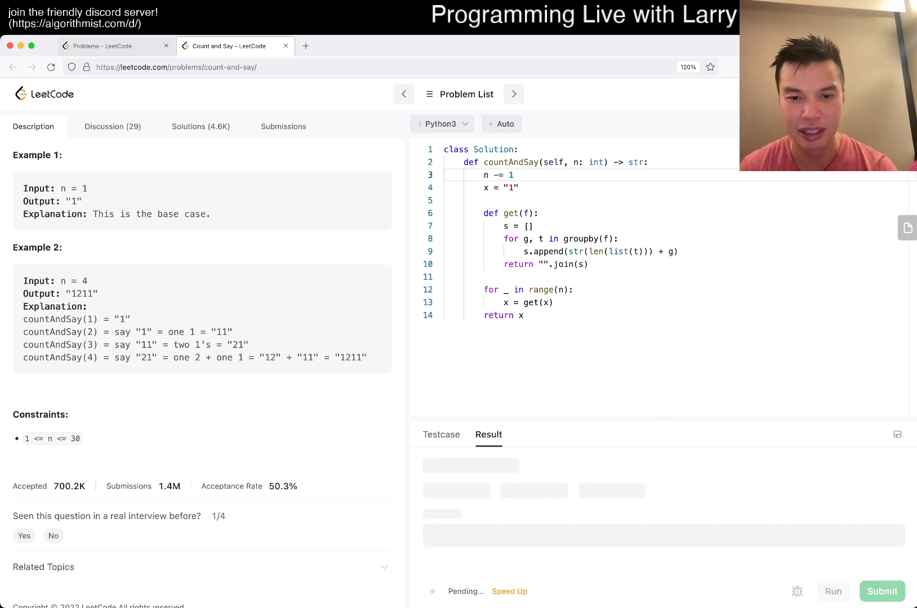
- Add test Case 3 with n = 30, run it, and submit the solution
{"action": "left_click", "coordinate": [441, 435]}
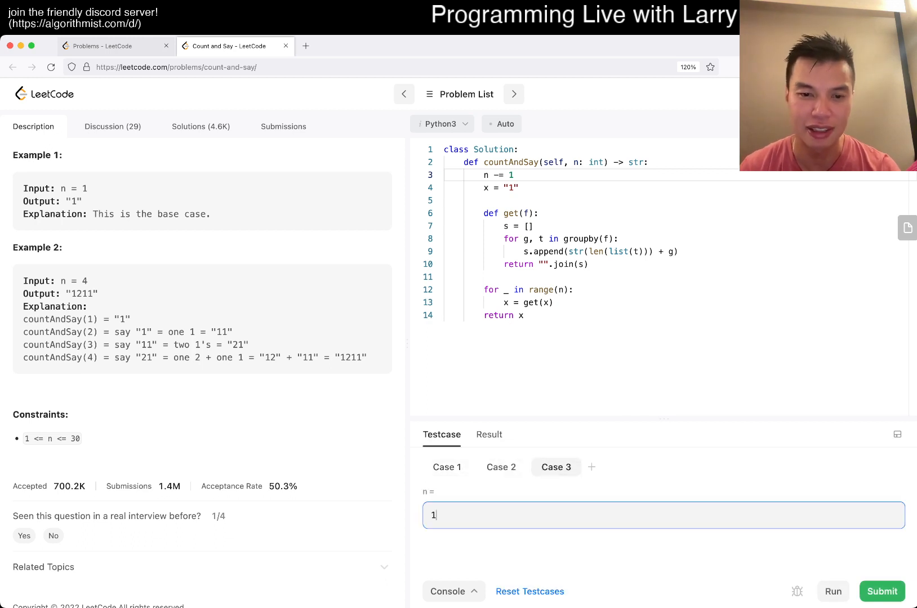
{"action": "type", "text": "30"}
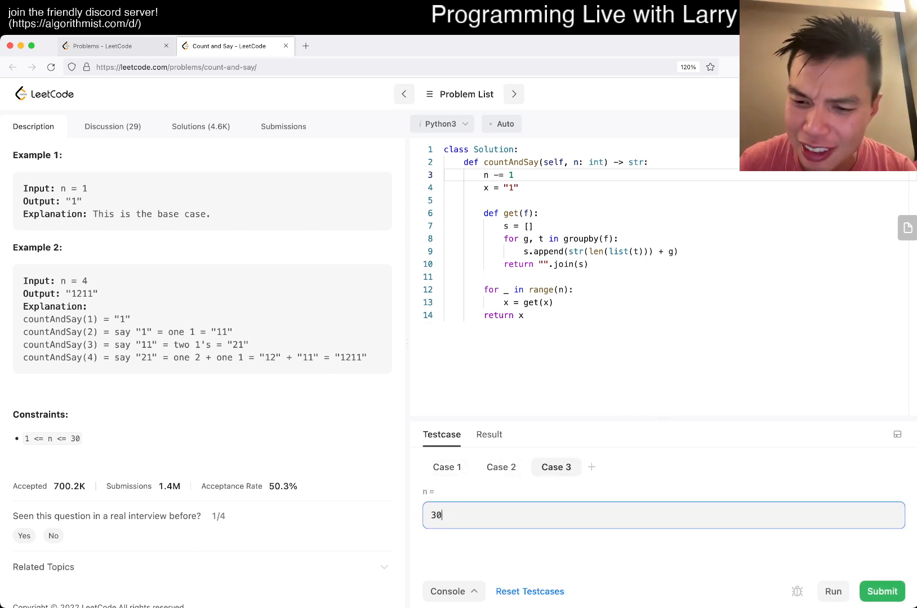
{"action": "left_click", "coordinate": [830, 592]}
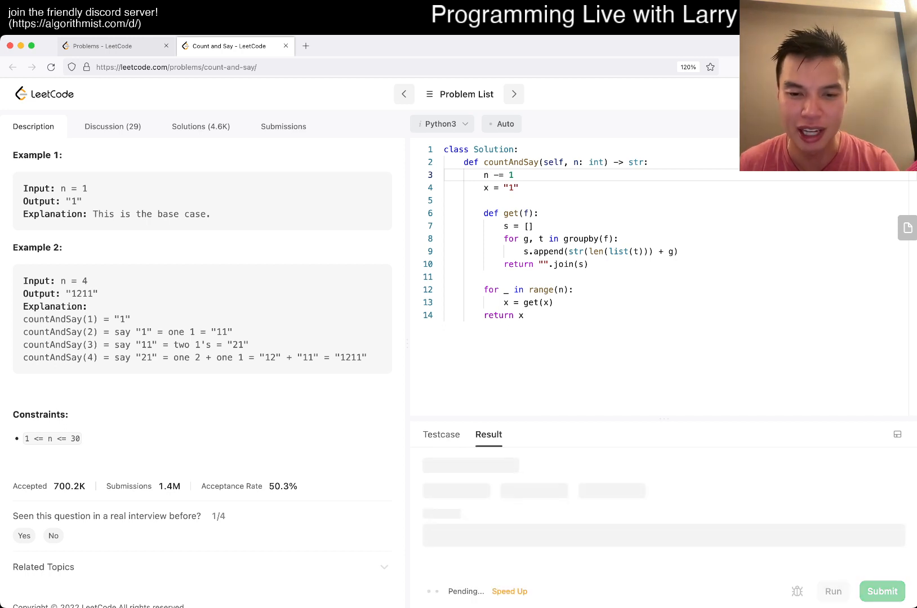
{"action": "left_click", "coordinate": [831, 591]}
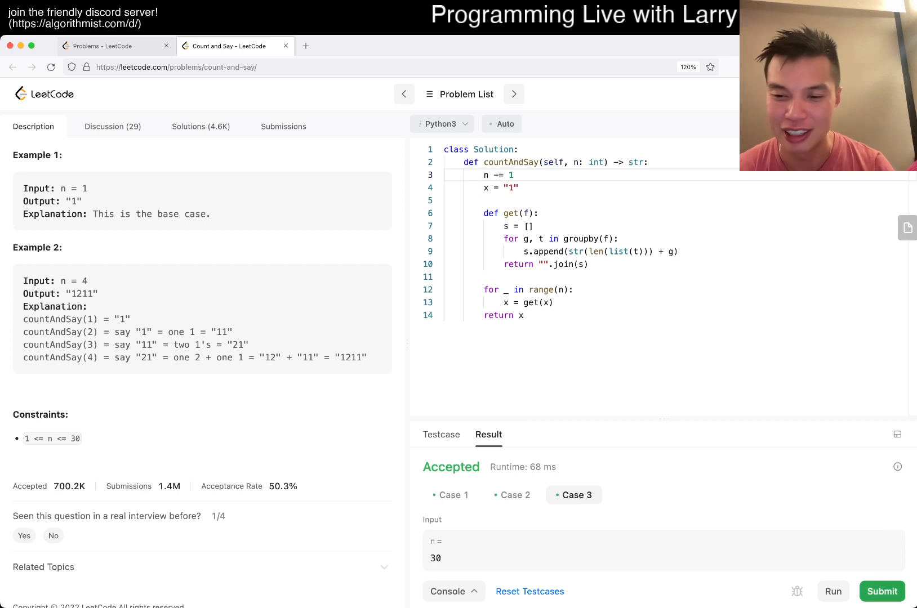
{"action": "left_click", "coordinate": [880, 591]}
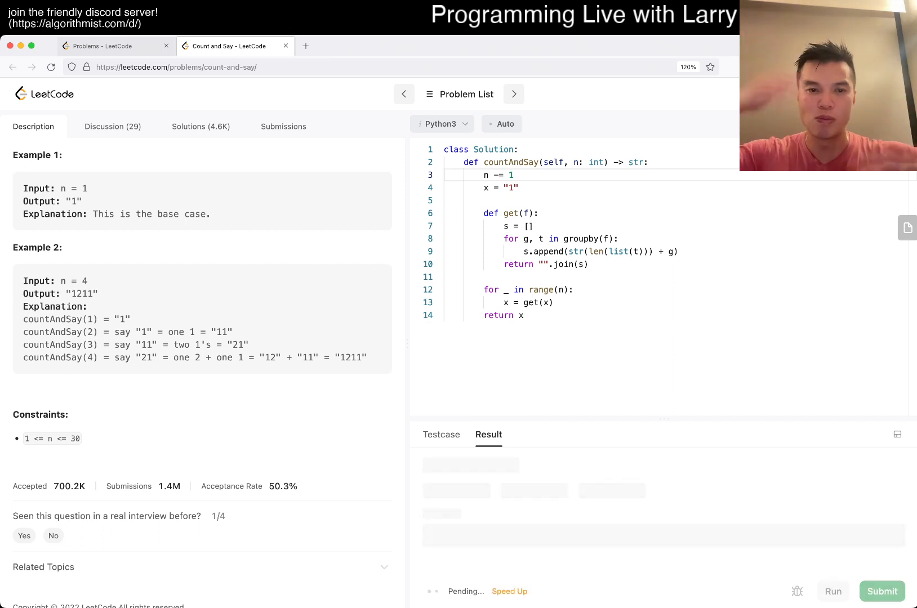
- Dismiss the daily challenge popup and submission details, returning to the Description tab
{"action": "left_click", "coordinate": [881, 591]}
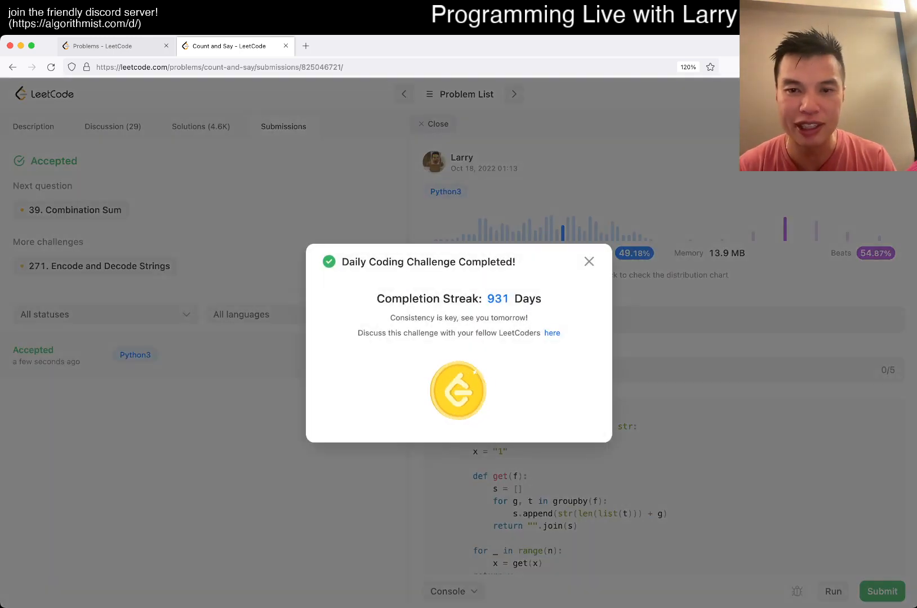
{"action": "left_click", "coordinate": [589, 261]}
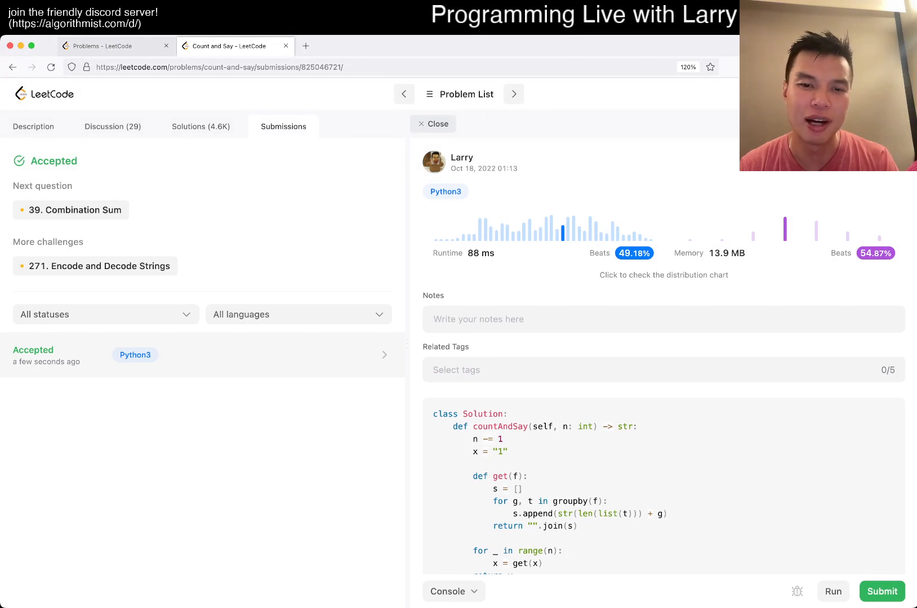
{"action": "left_click", "coordinate": [32, 126]}
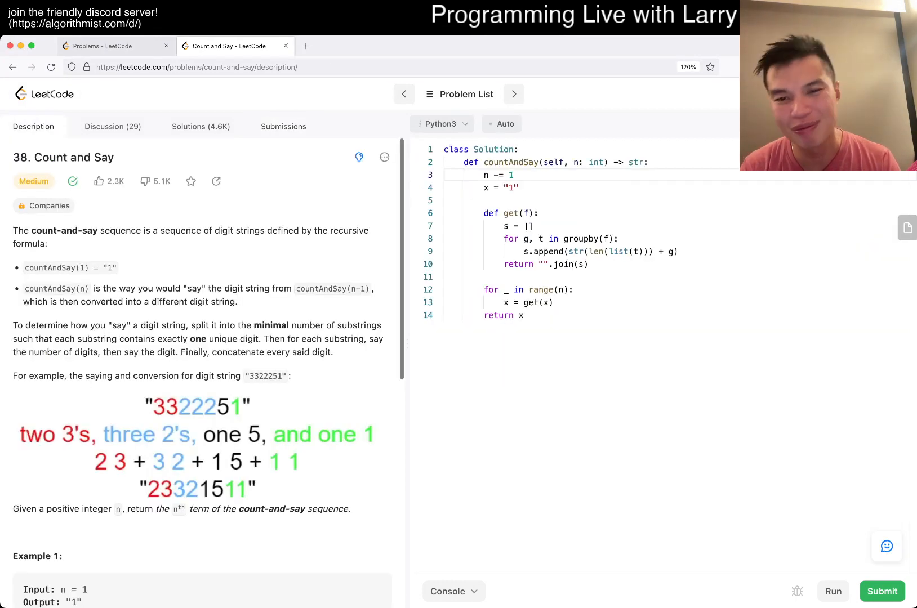